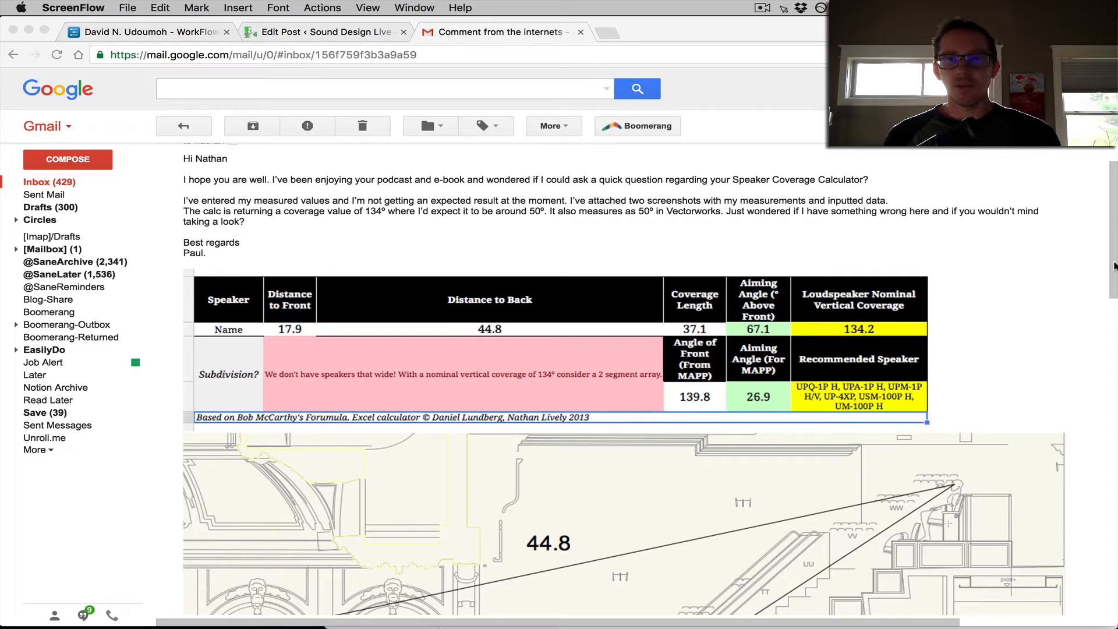
mouse_move(1047, 322)
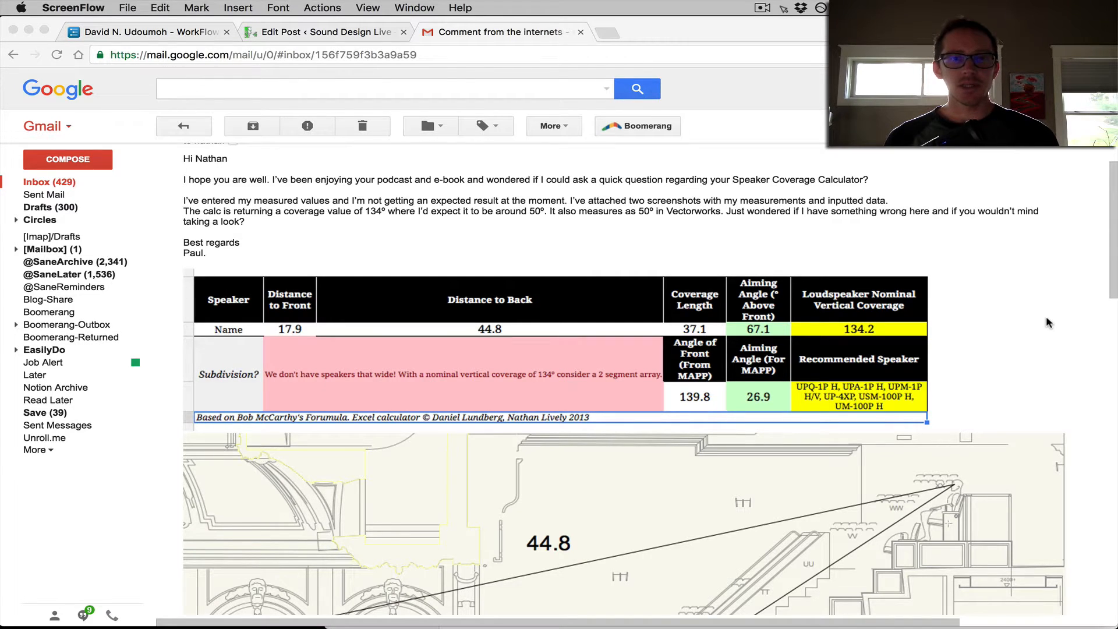
- Scroll down to the theatre section drawing showing the 17.9, 44.8 and 37.1 distances
scroll(down, 3)
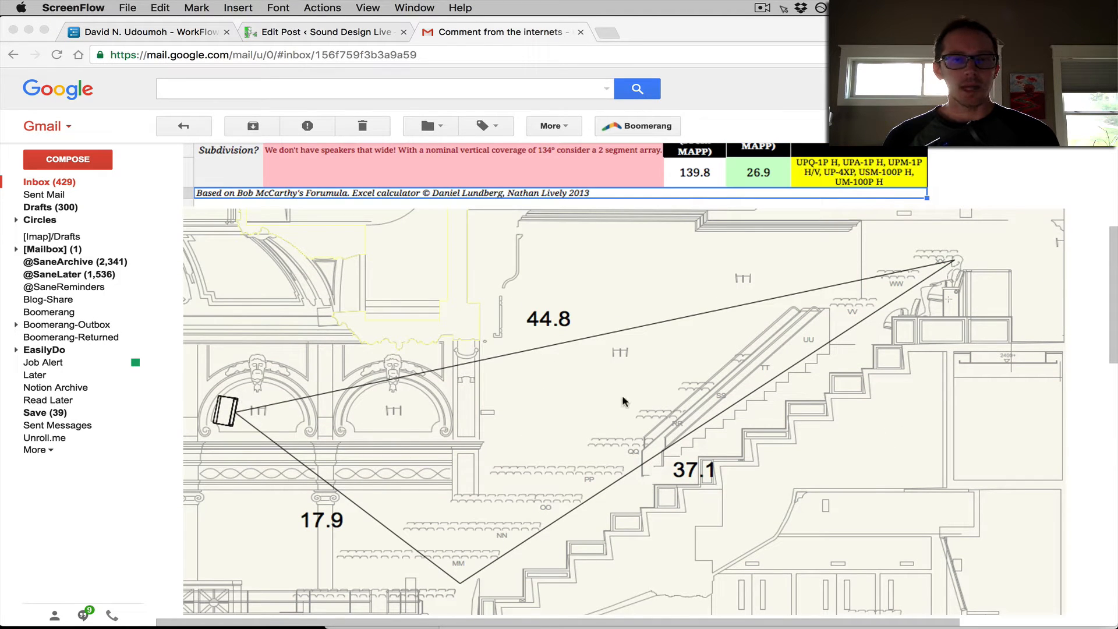
mouse_move(448, 587)
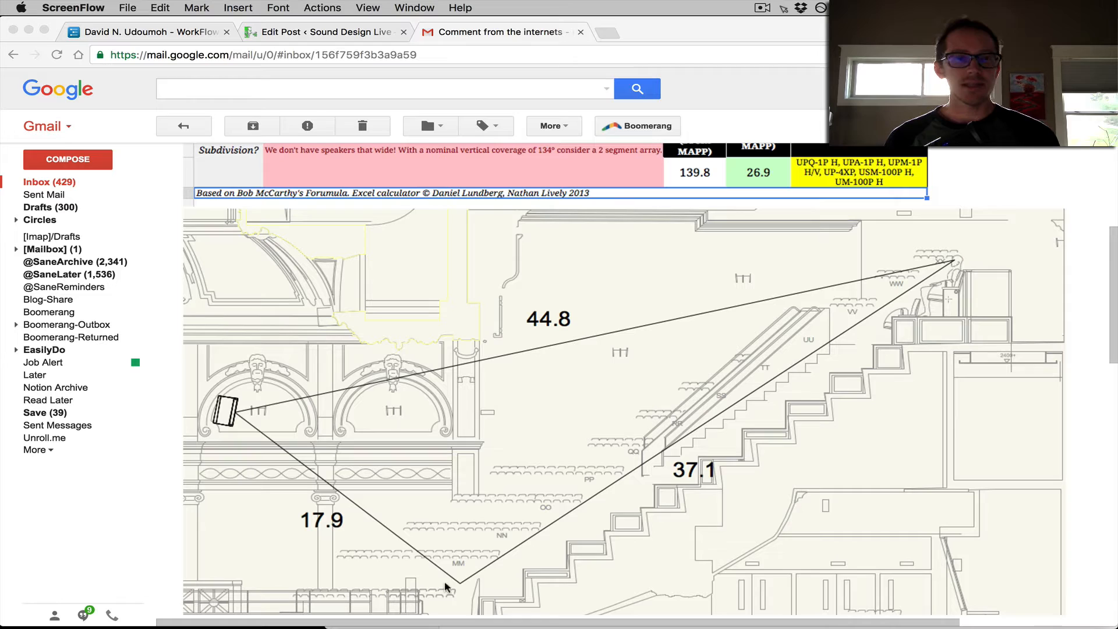
mouse_move(521, 357)
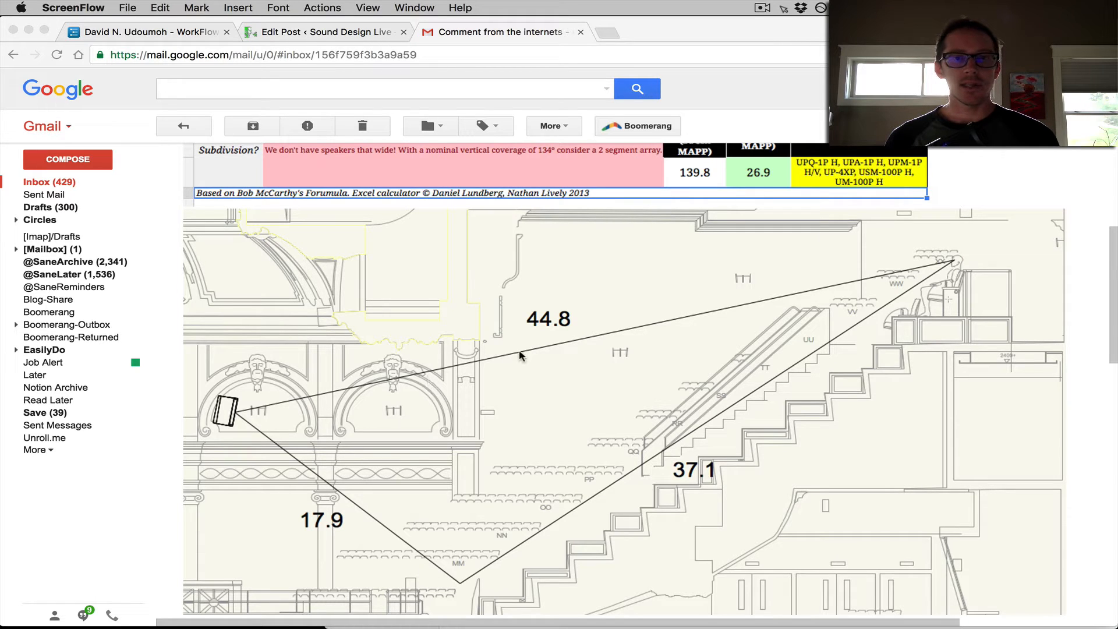
mouse_move(635, 337)
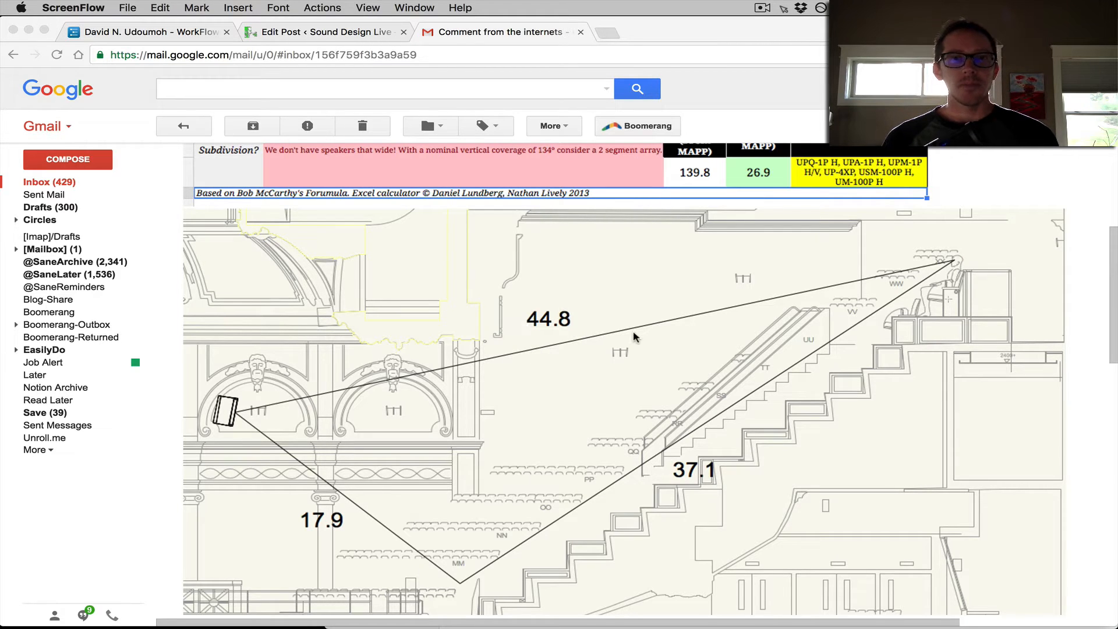
- Scroll back up to the calculator table showing the 134.2 vertical coverage result
scroll(up, 3)
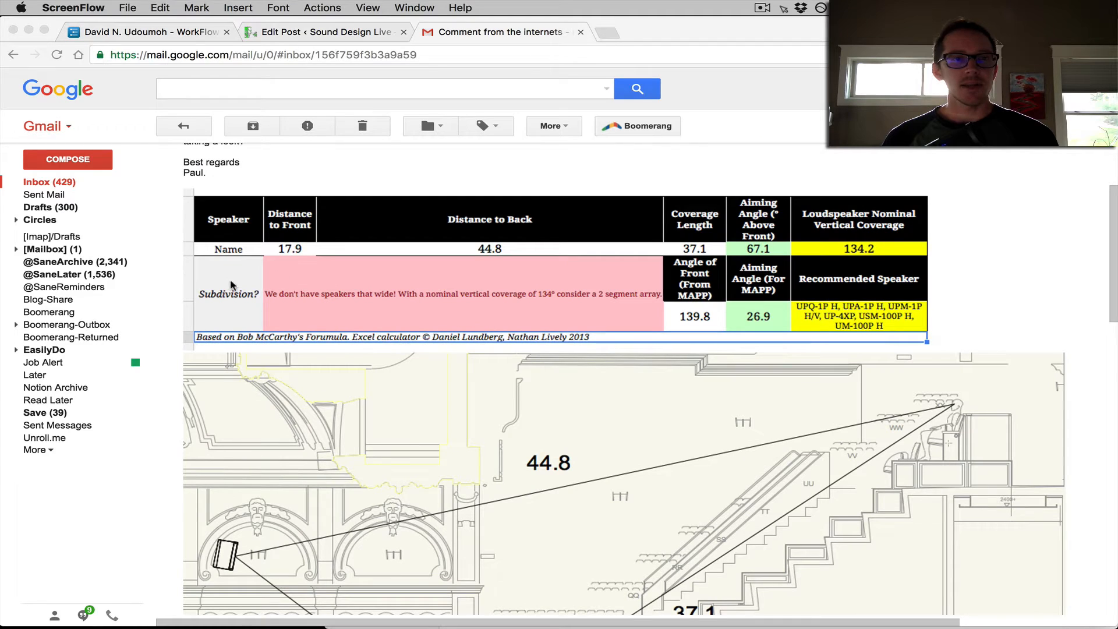
mouse_move(556, 280)
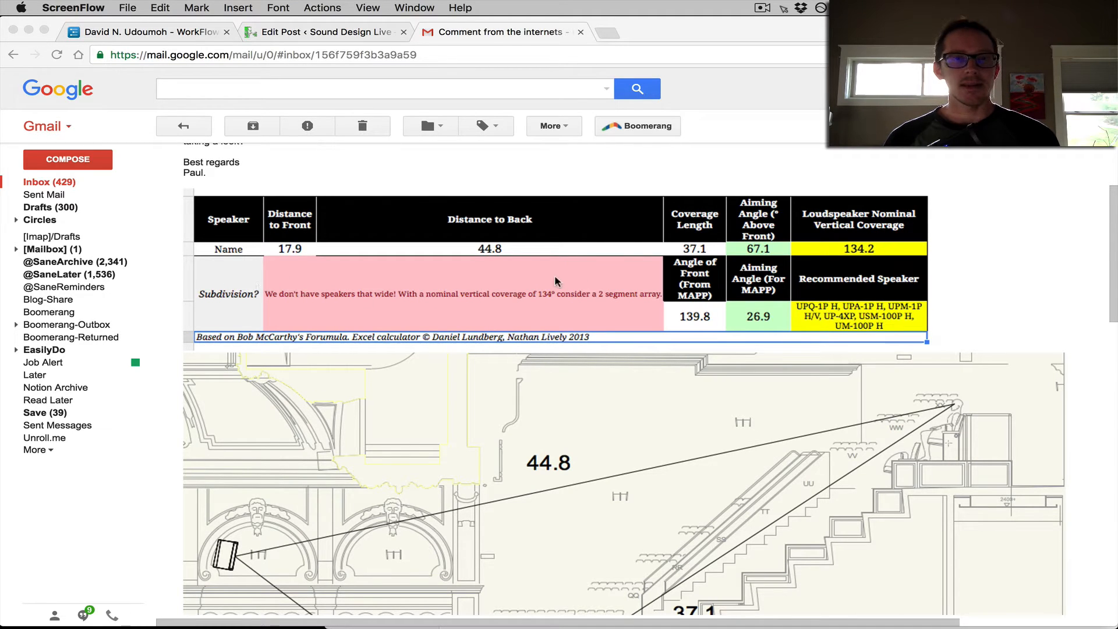
mouse_move(441, 299)
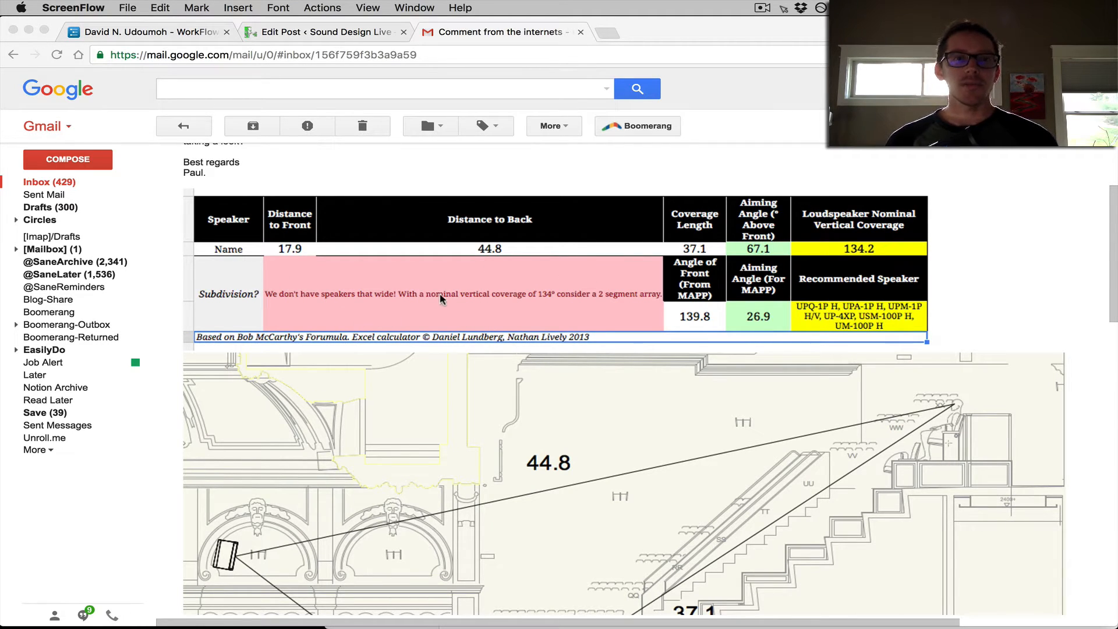
mouse_move(622, 274)
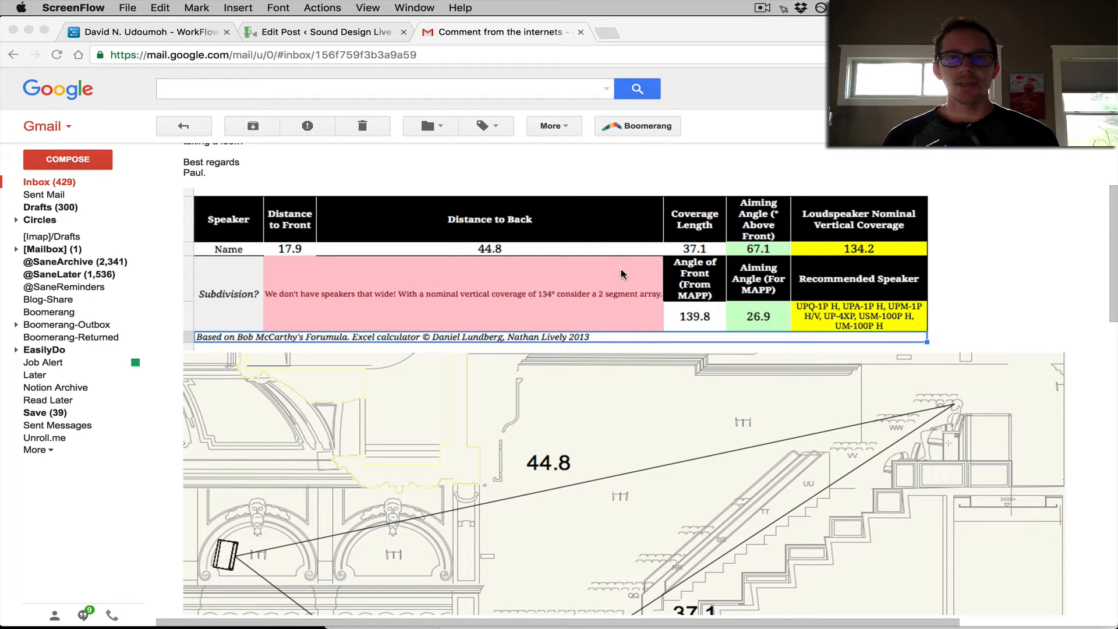
mouse_move(886, 261)
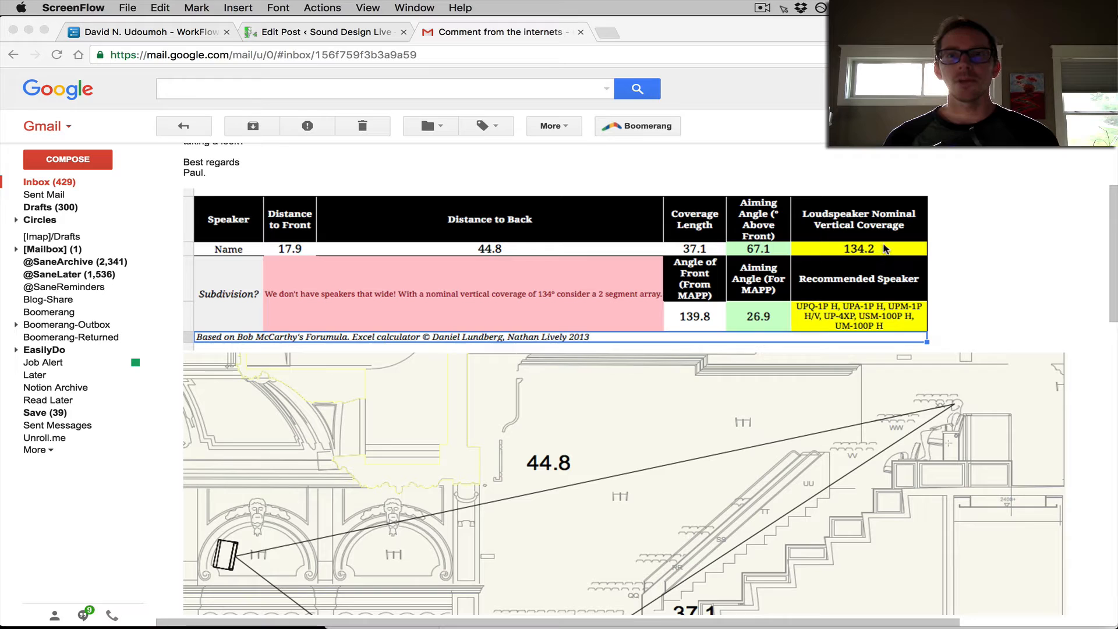
mouse_move(969, 377)
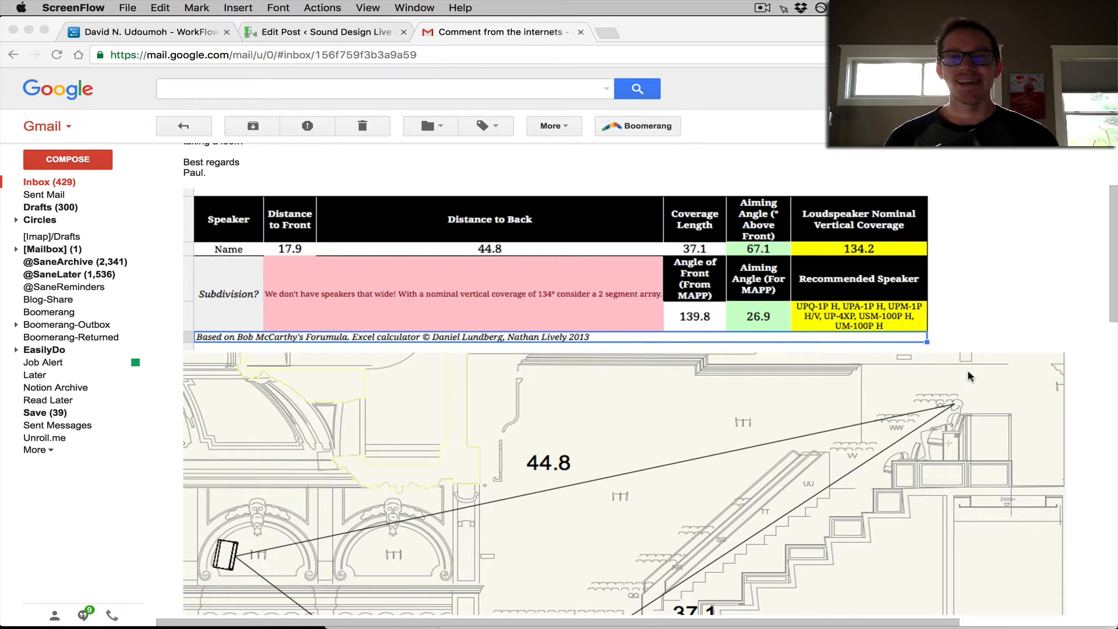
- Scroll between the calculator table and the drawing, ending on the 17.9, 44.8, 37.1 measurements
scroll(down, 3)
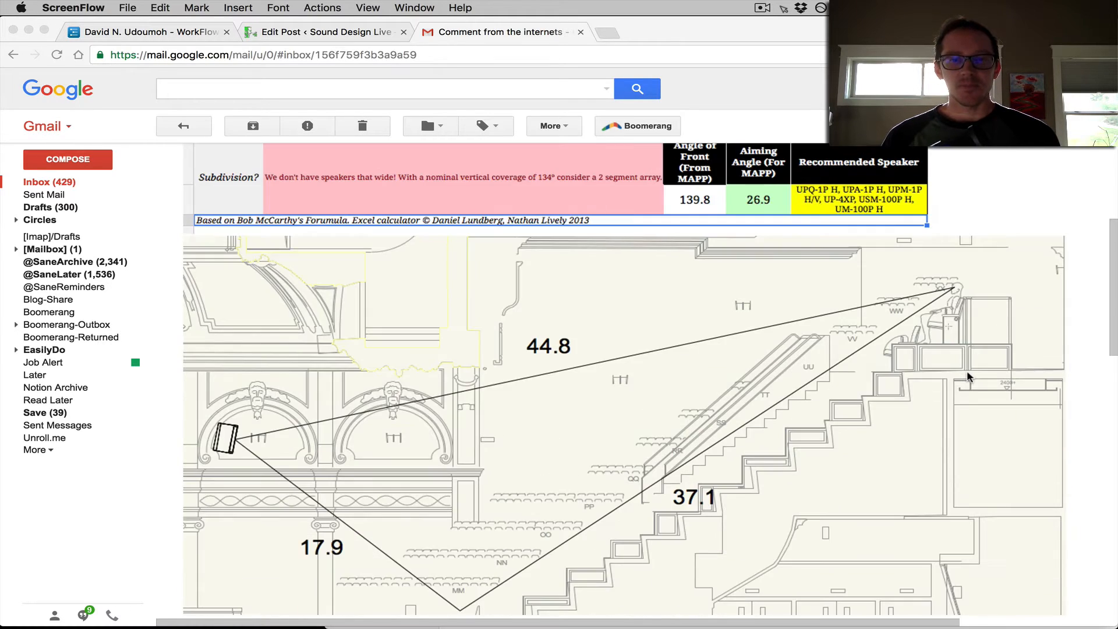
scroll(down, 3)
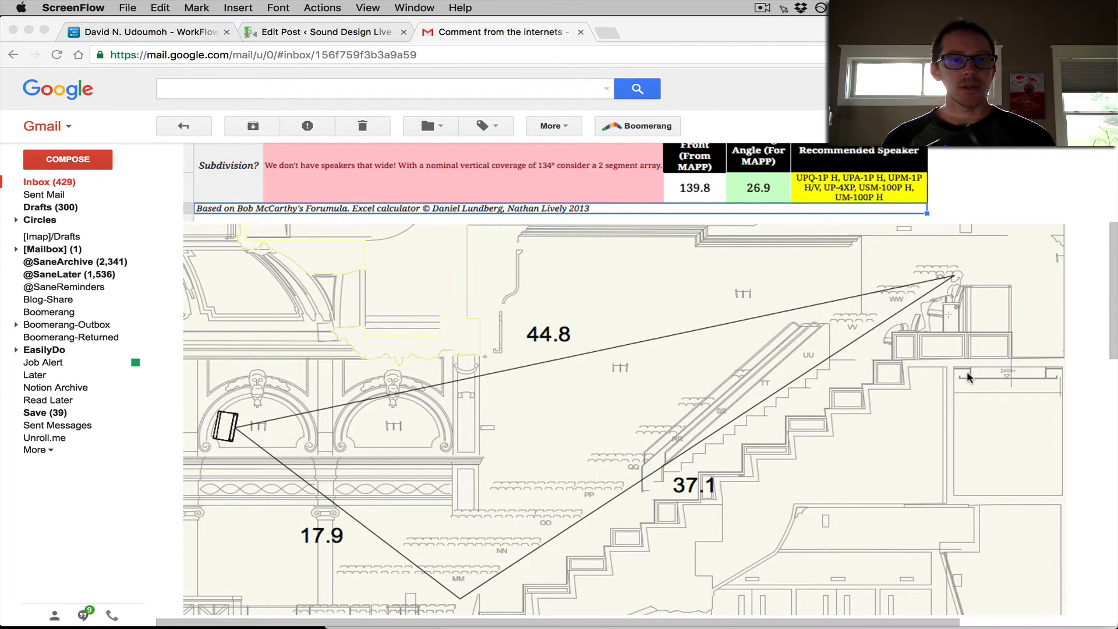
mouse_move(622, 350)
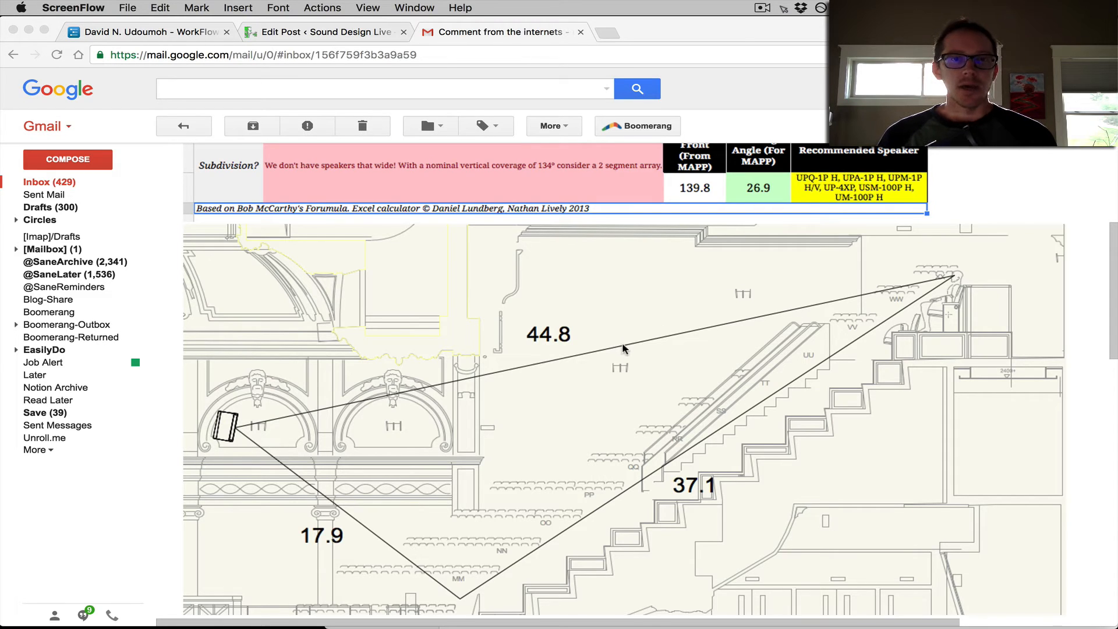
mouse_move(362, 497)
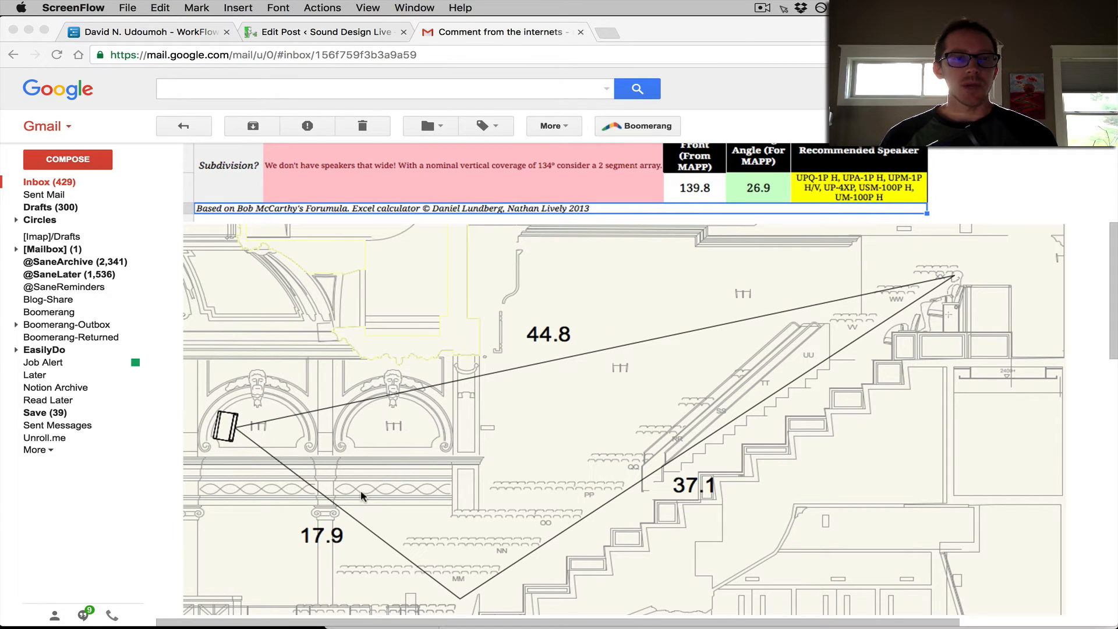
mouse_move(220, 430)
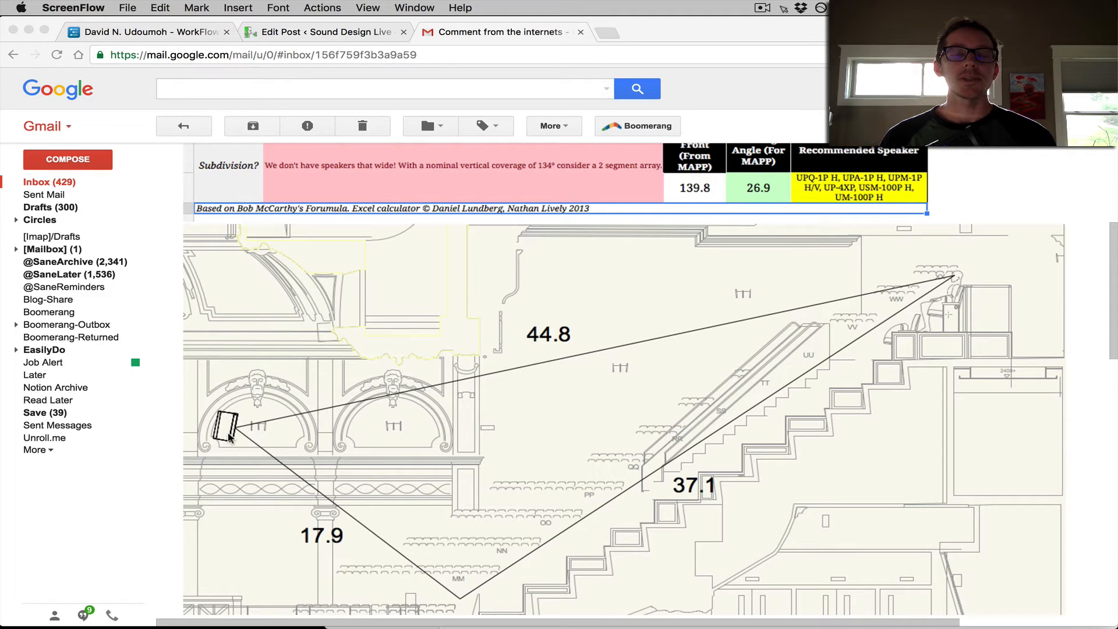
mouse_move(636, 429)
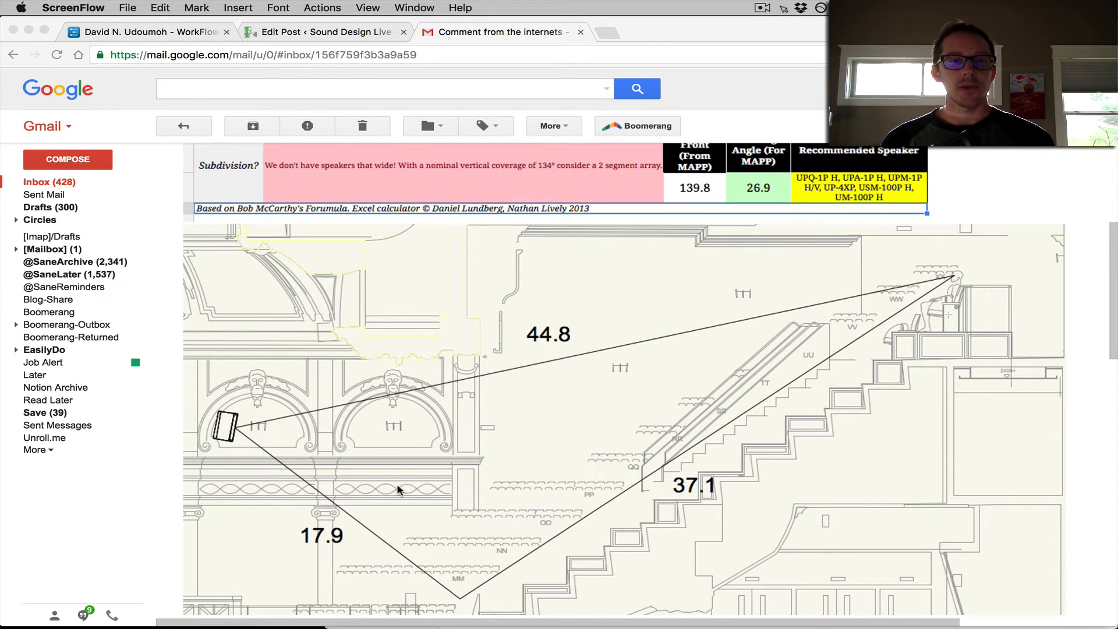
mouse_move(567, 353)
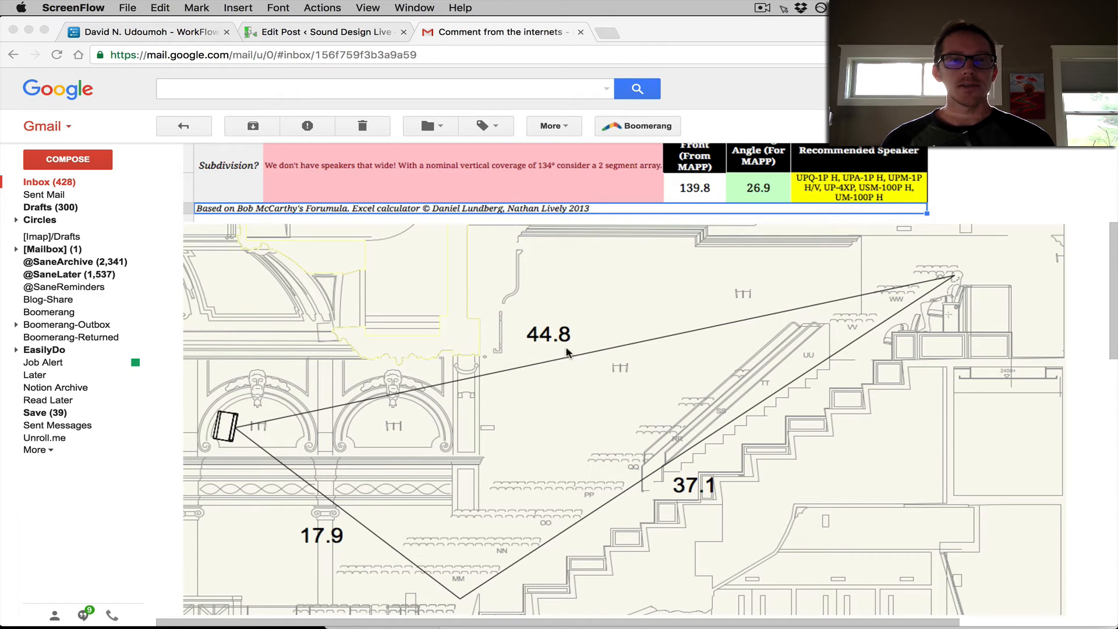
mouse_move(564, 336)
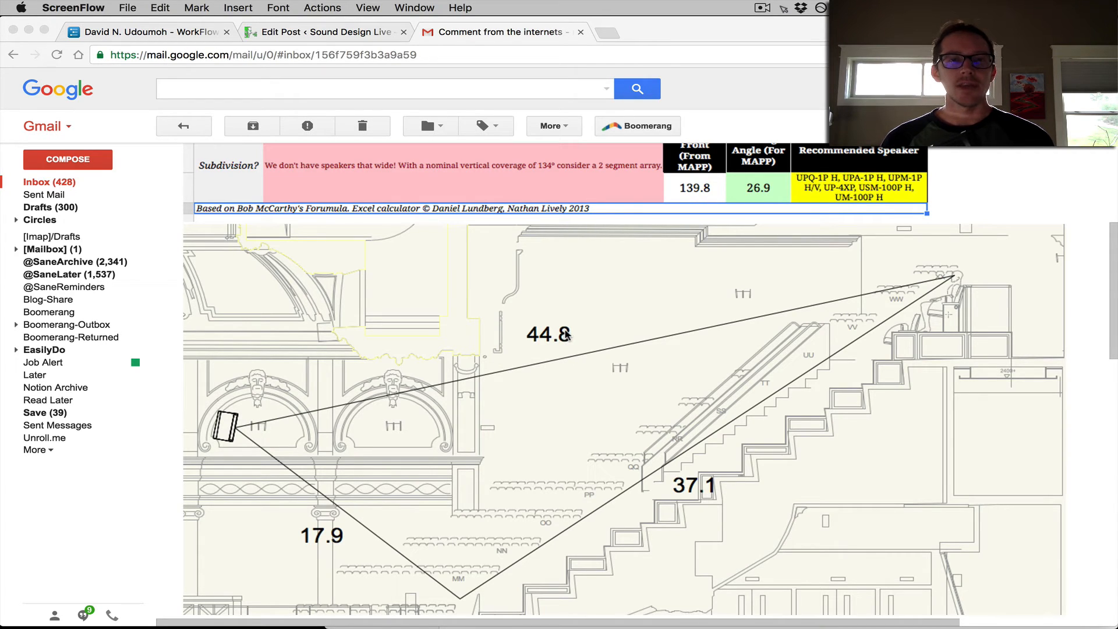
mouse_move(537, 345)
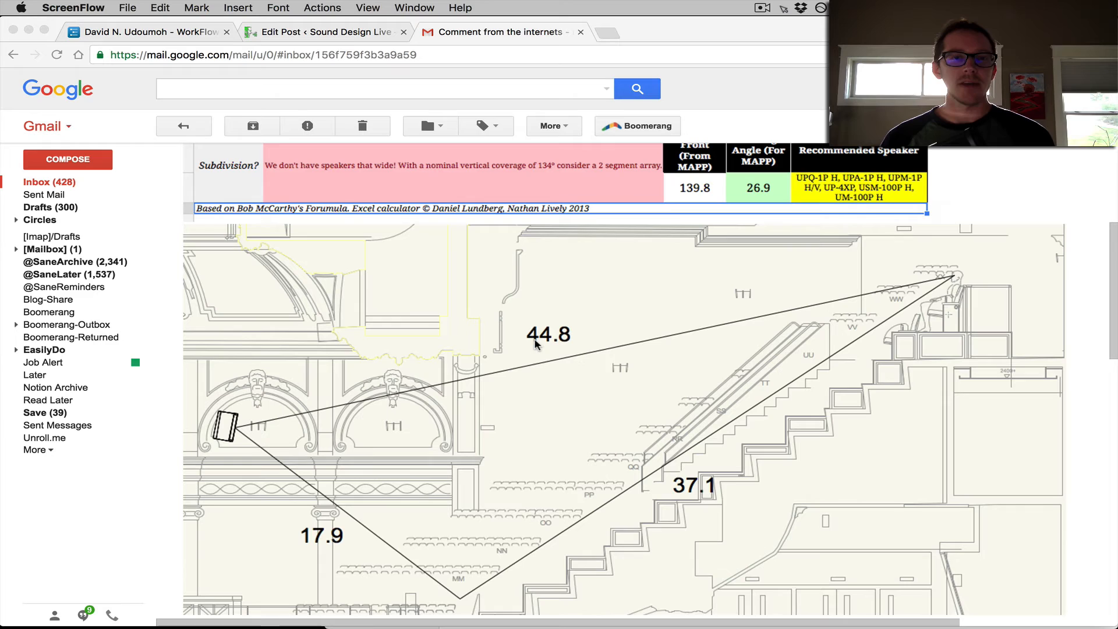
mouse_move(516, 352)
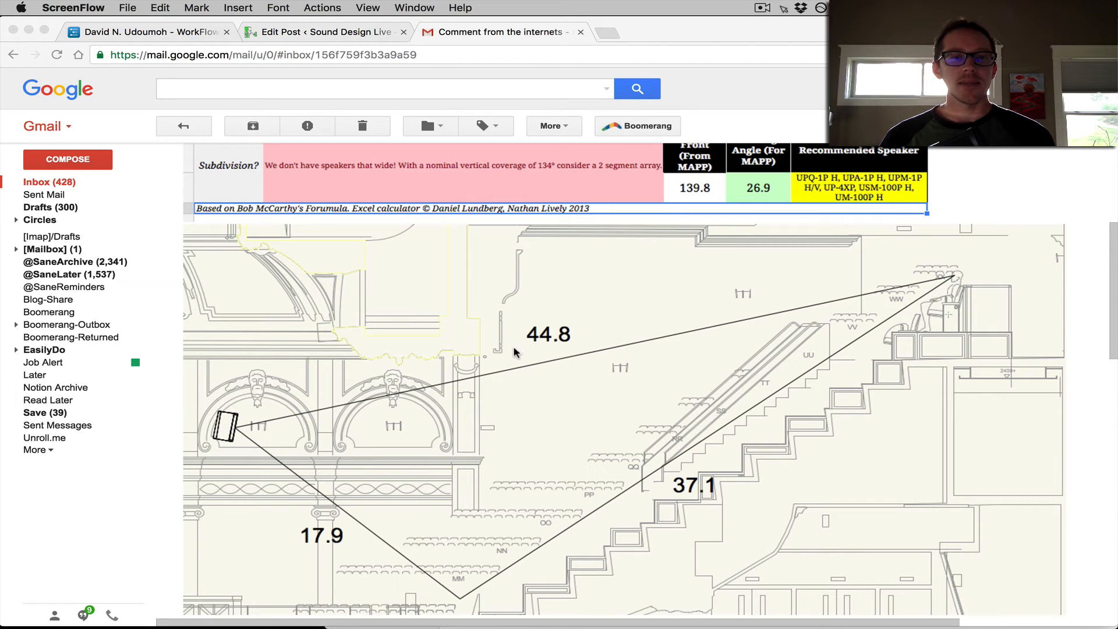
mouse_move(629, 335)
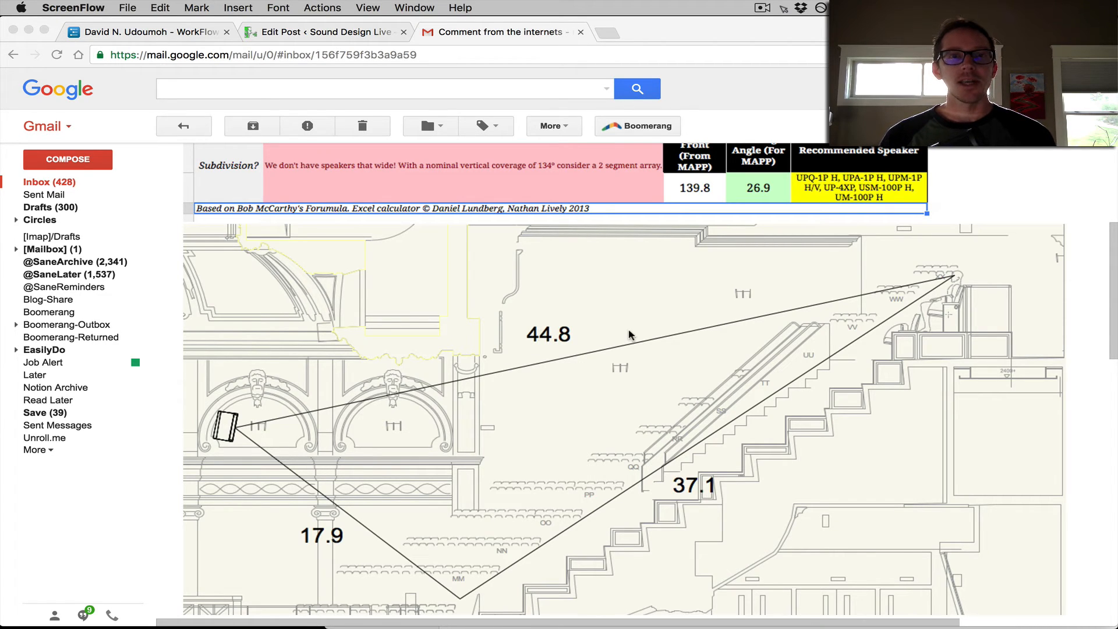
scroll(up, 3)
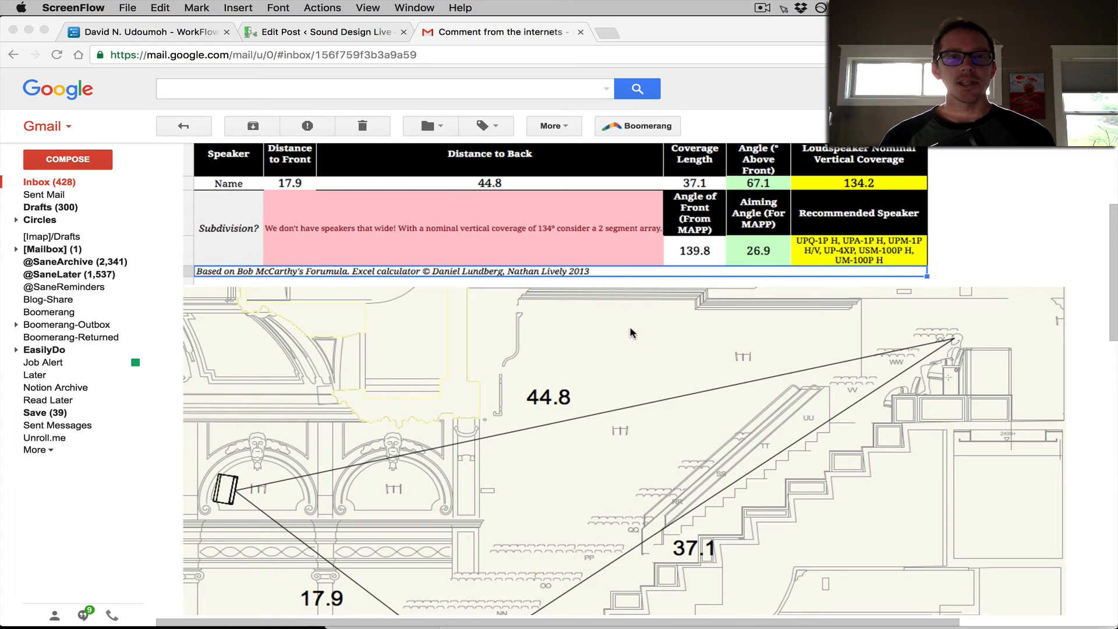
mouse_move(610, 232)
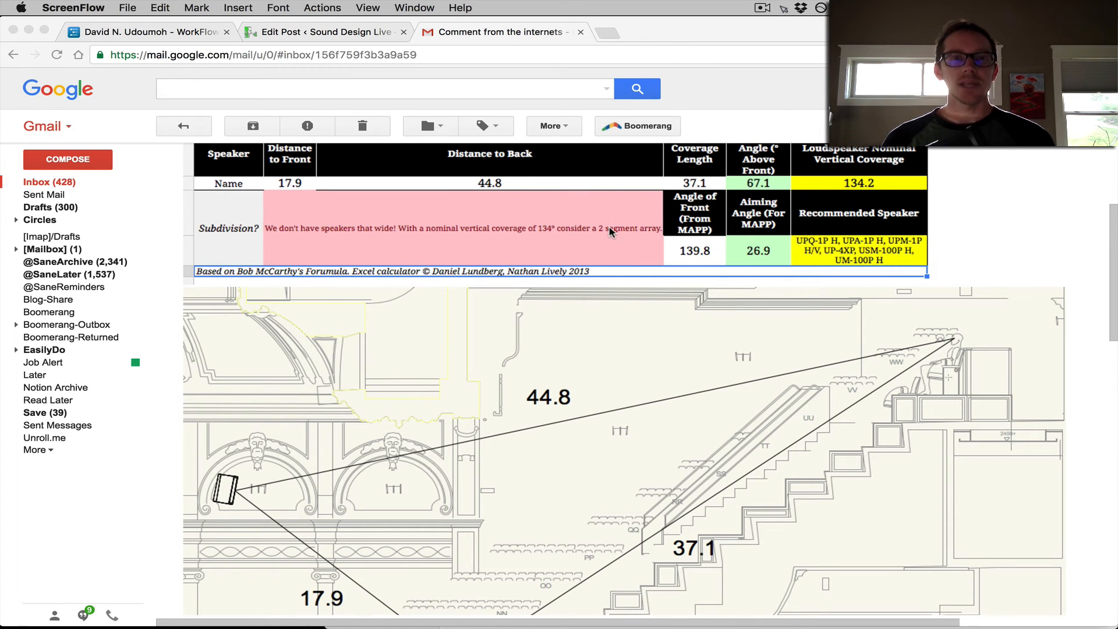
scroll(down, 3)
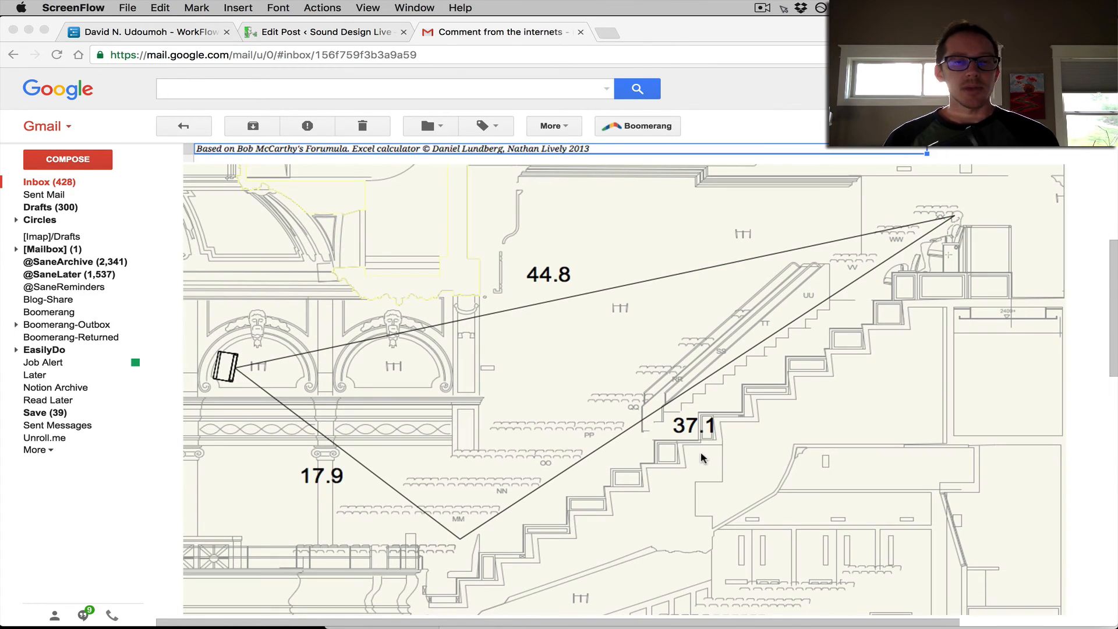
mouse_move(194, 376)
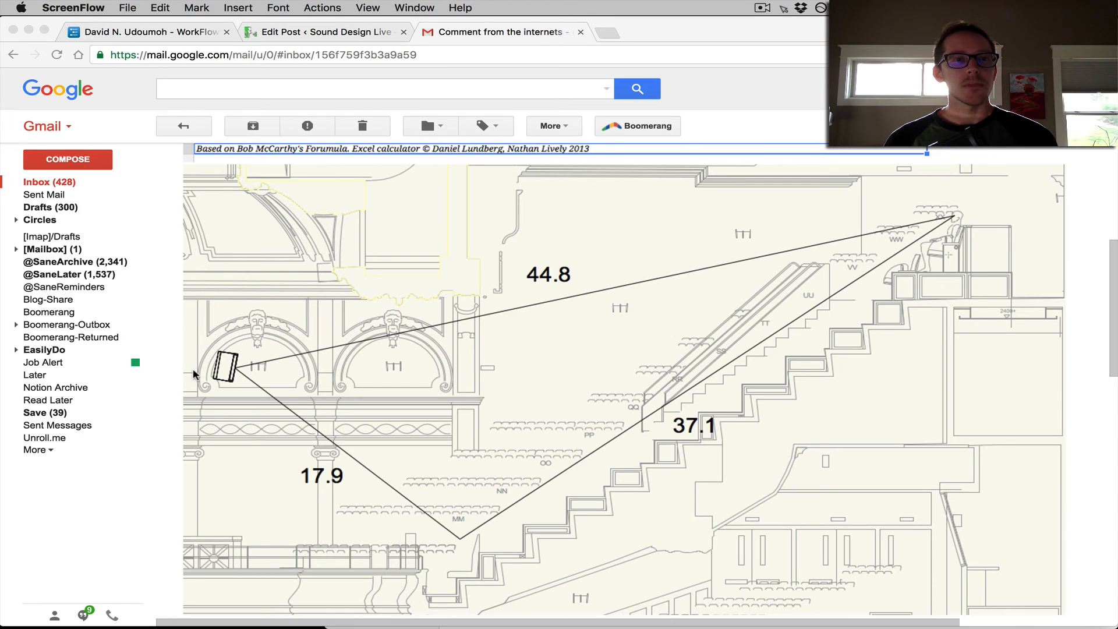
mouse_move(231, 336)
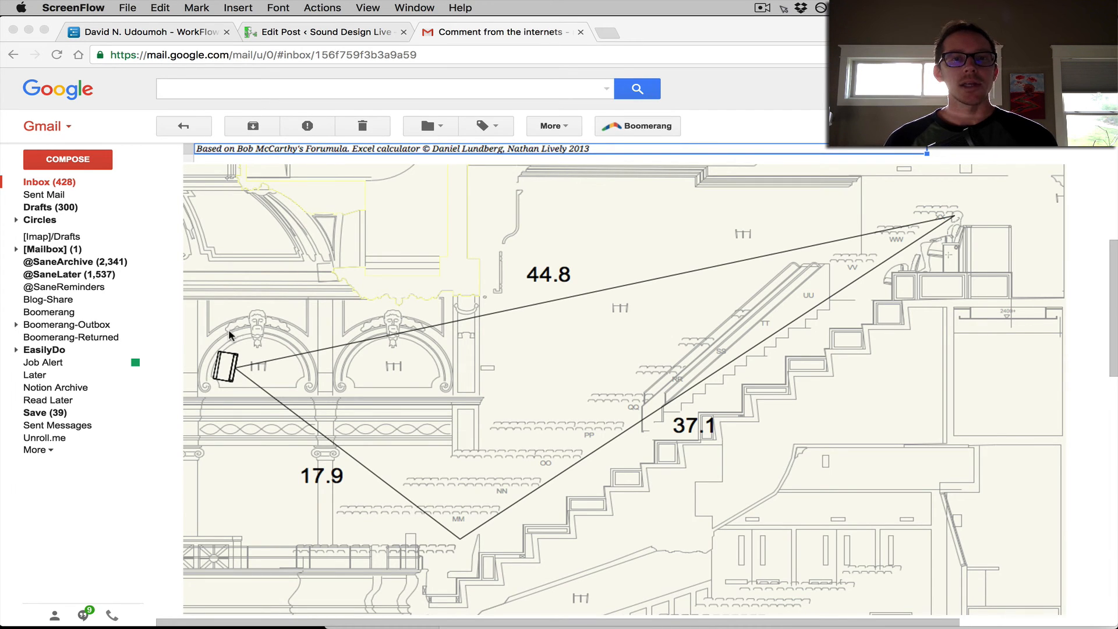
mouse_move(234, 356)
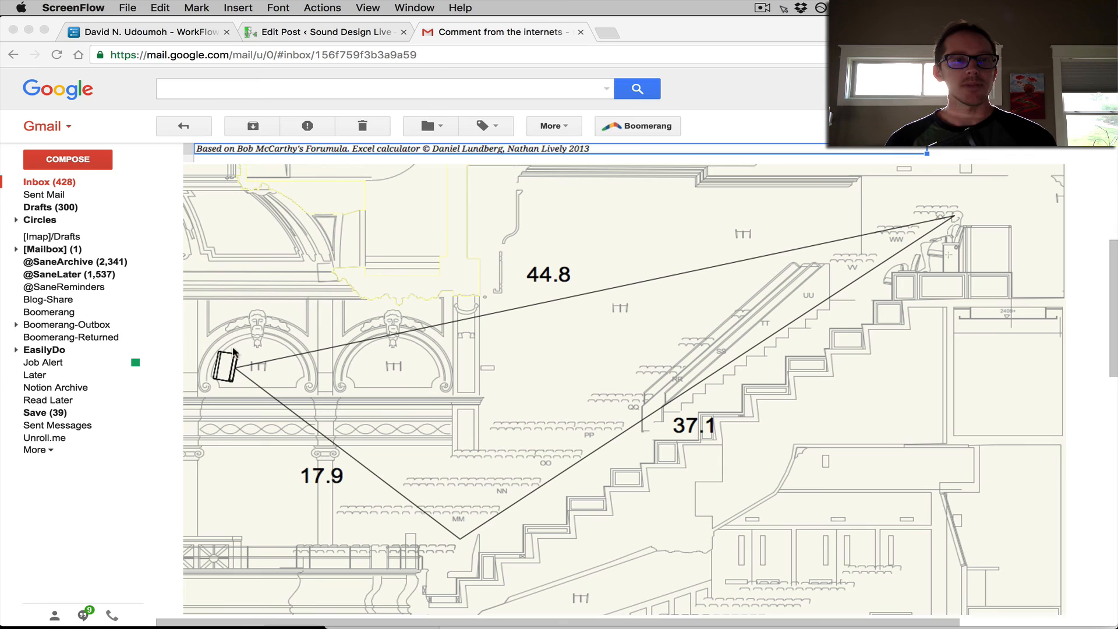
mouse_move(270, 268)
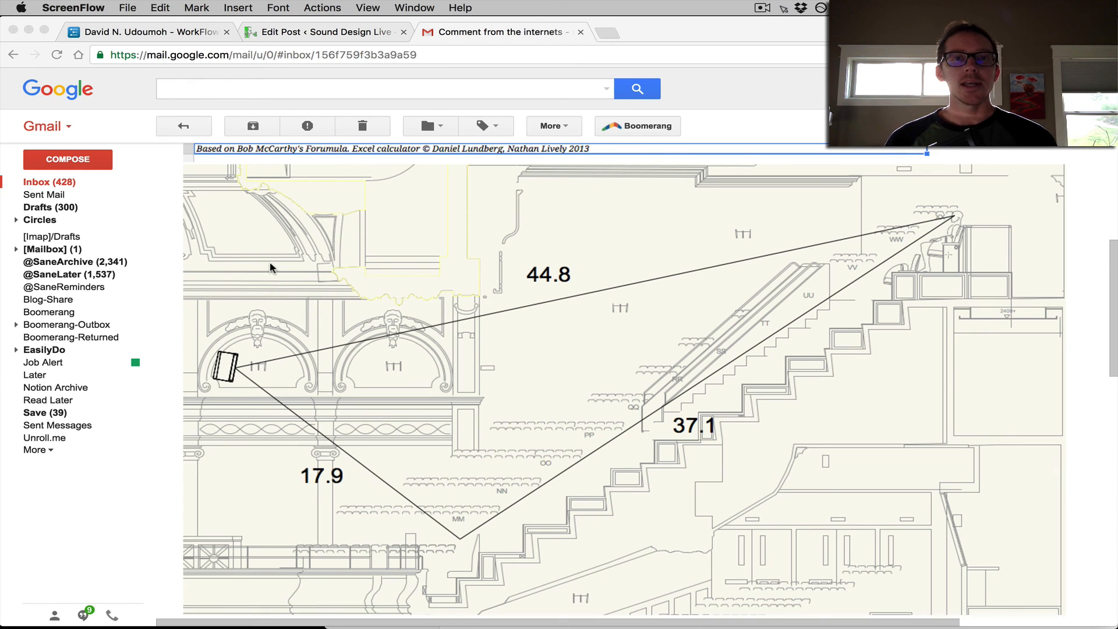
mouse_move(276, 271)
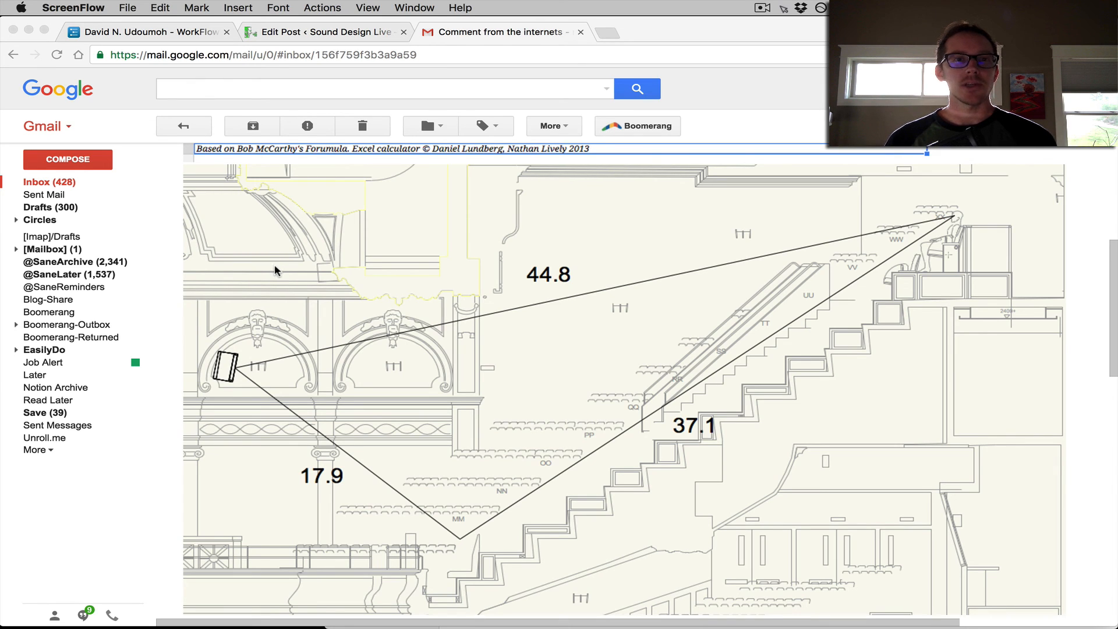
- Start loading a new untitled browser tab, keeping the theatre drawing displayed
click(604, 32)
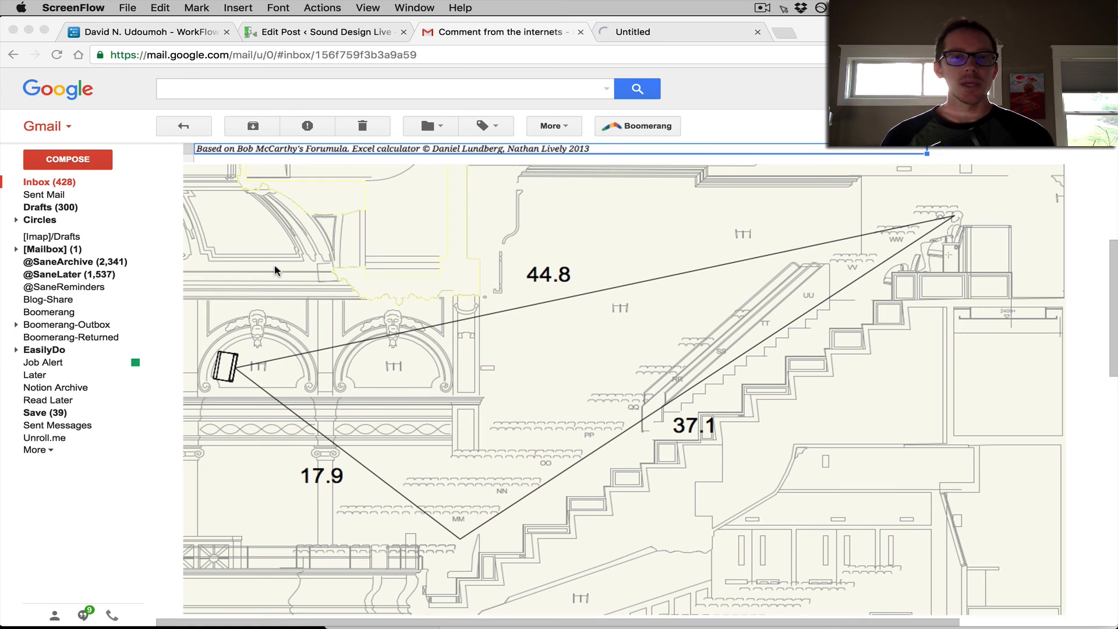